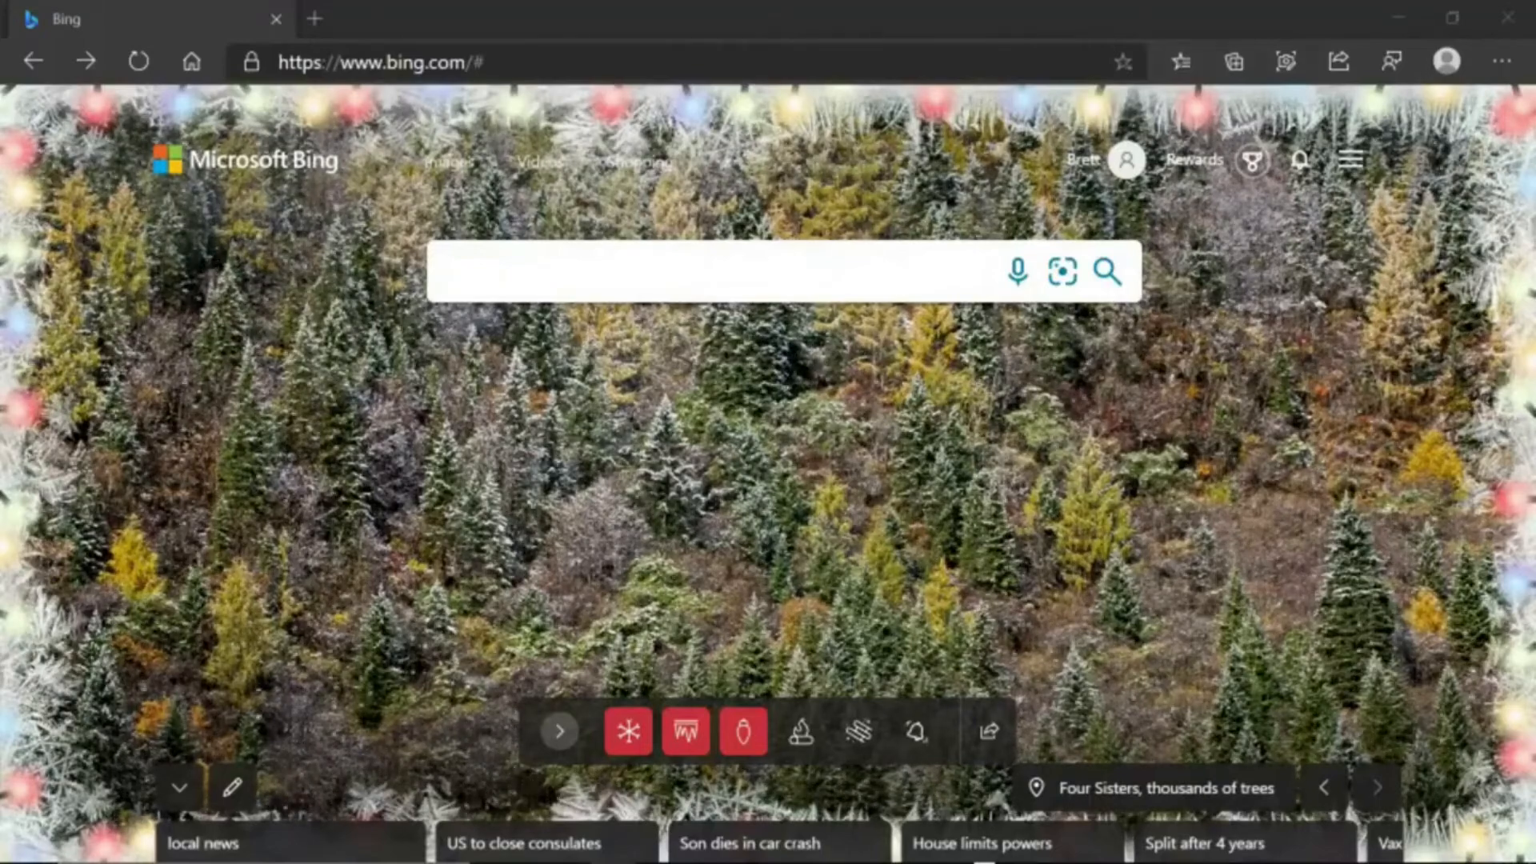
# Search Bing for 'firefox beta' using the suggestion after typing 'fi'
pyautogui.click(725, 271)
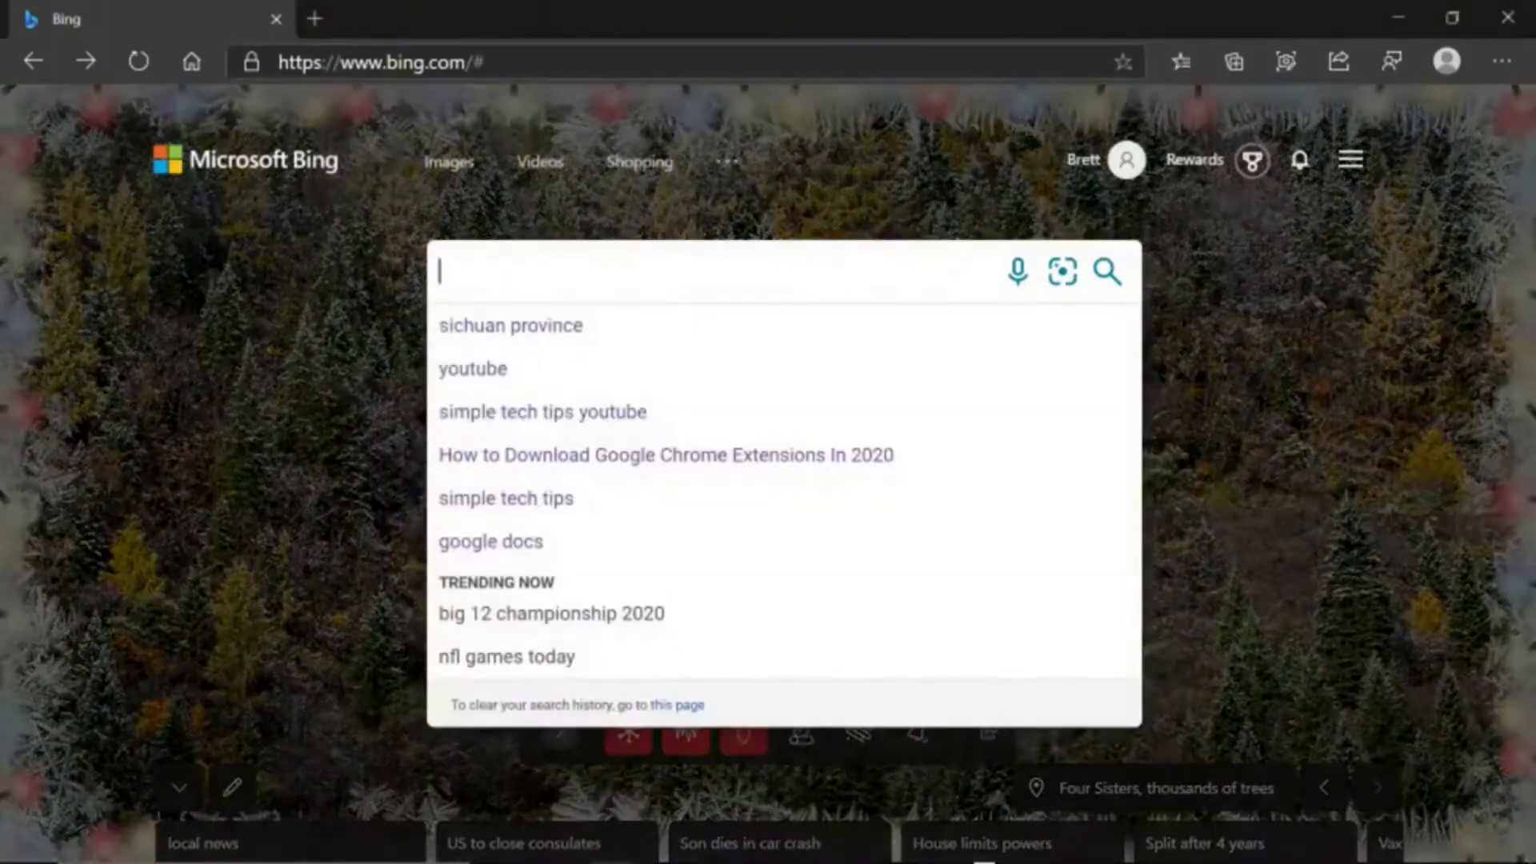
pyautogui.write('fire')
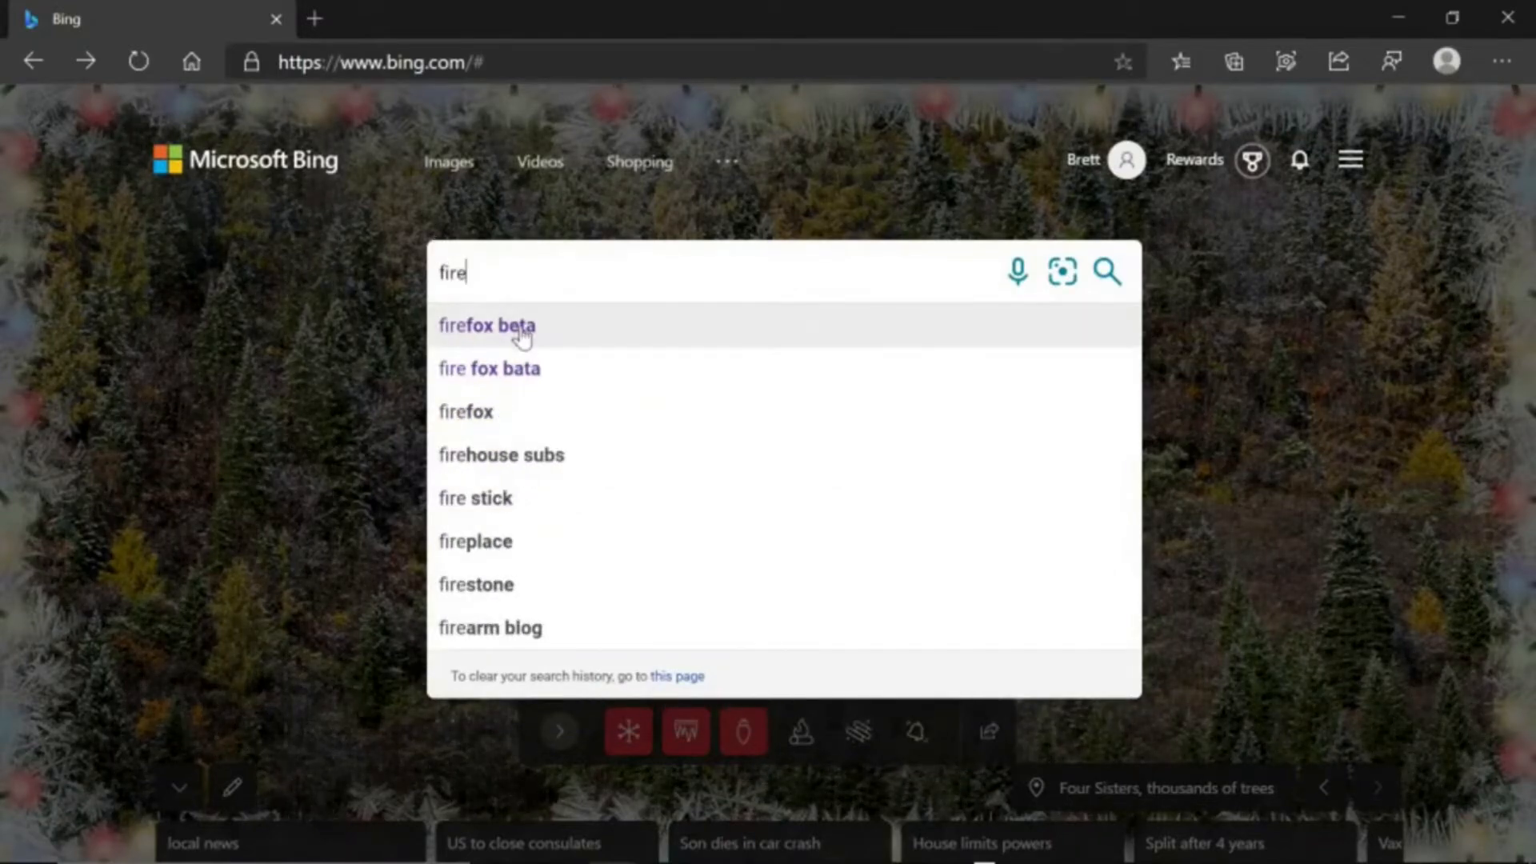
pyautogui.click(488, 325)
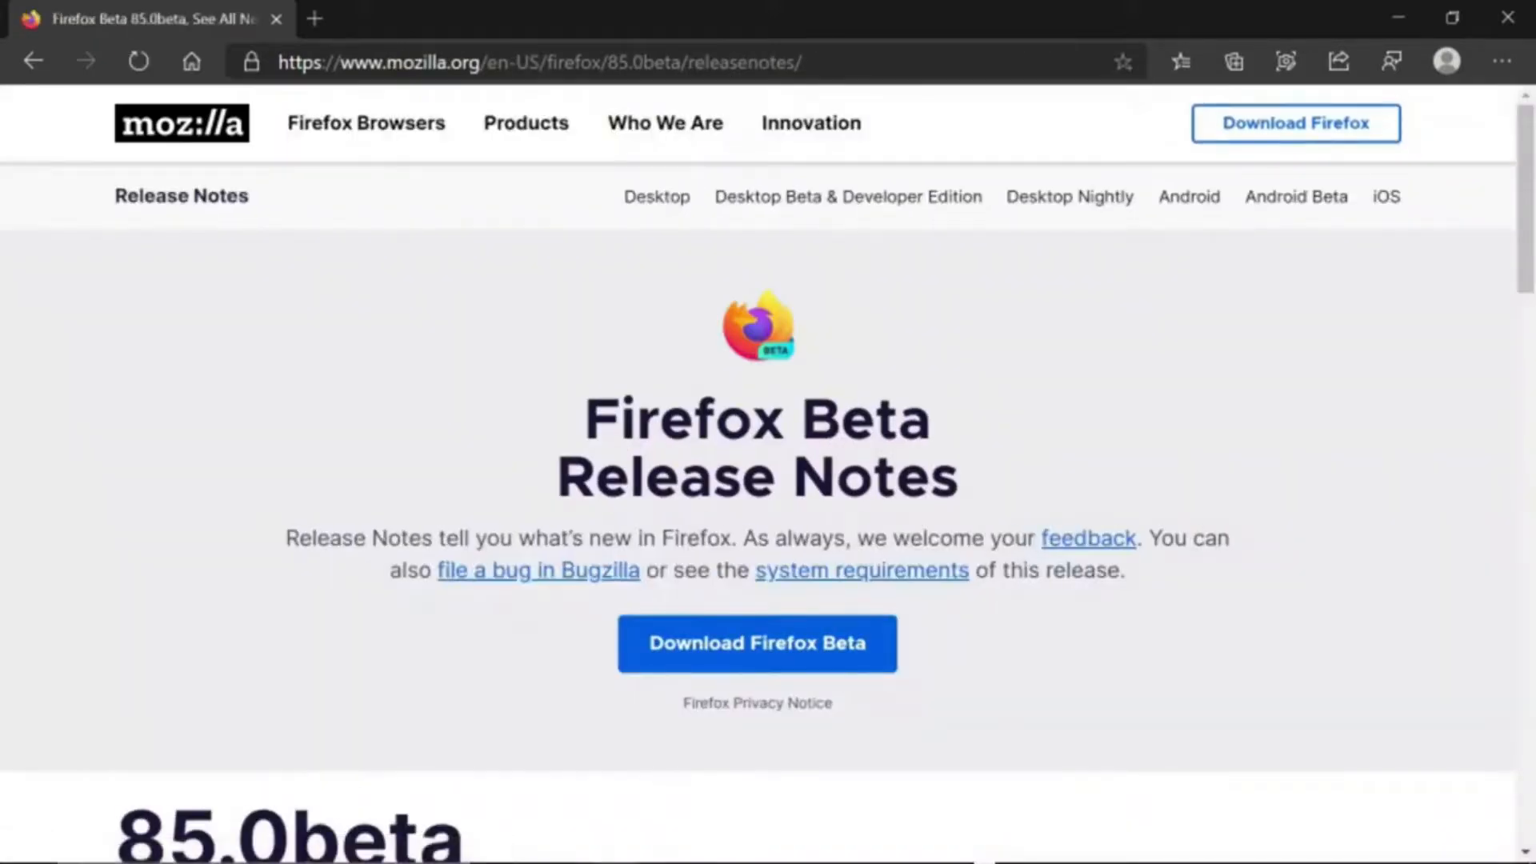
pyautogui.moveTo(400, 199)
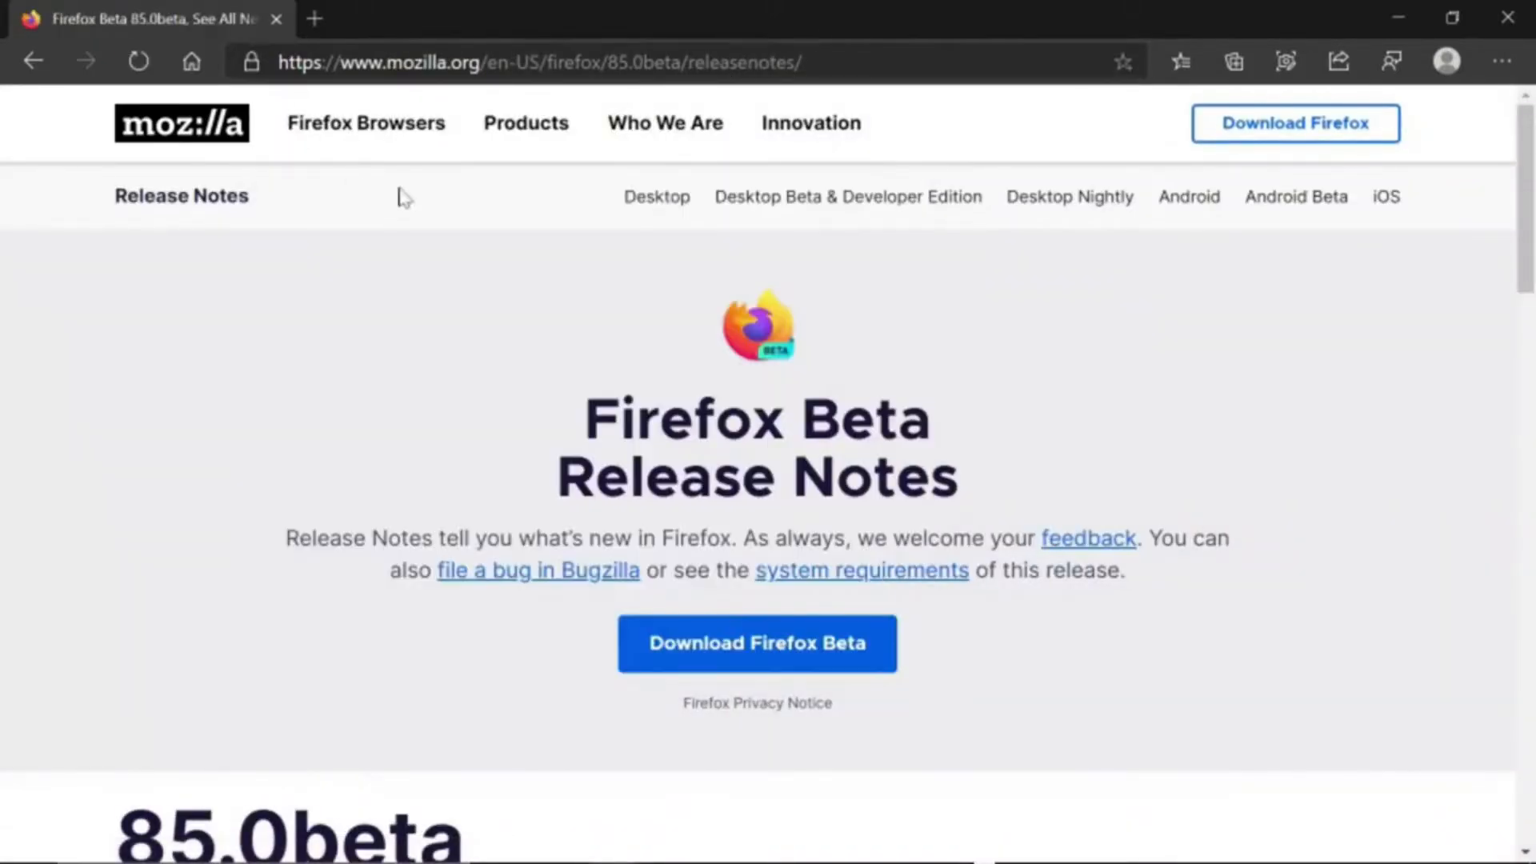
pyautogui.moveTo(383, 370)
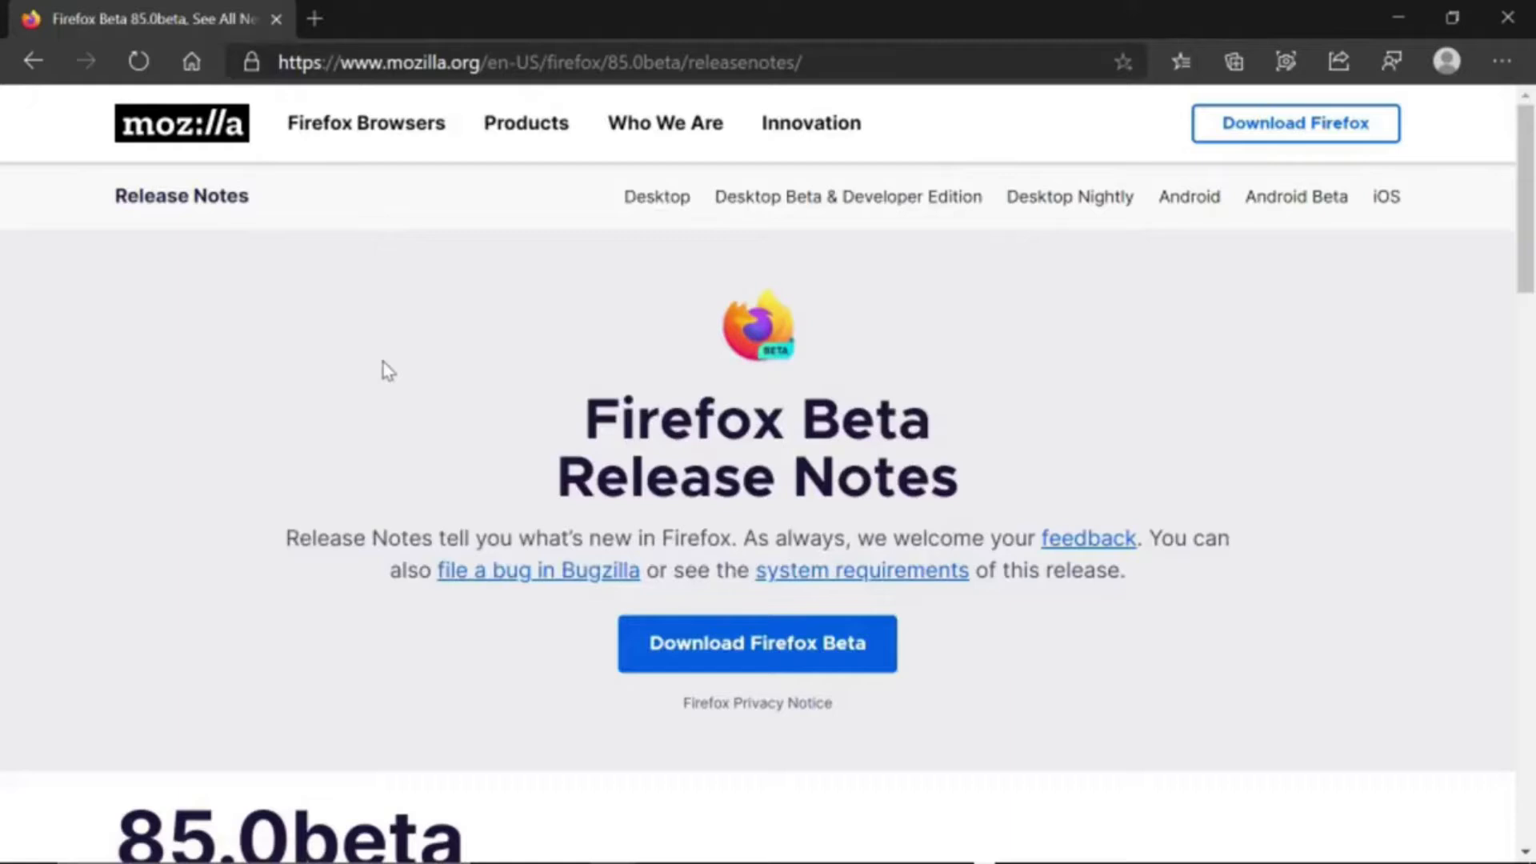
pyautogui.scroll(-3)
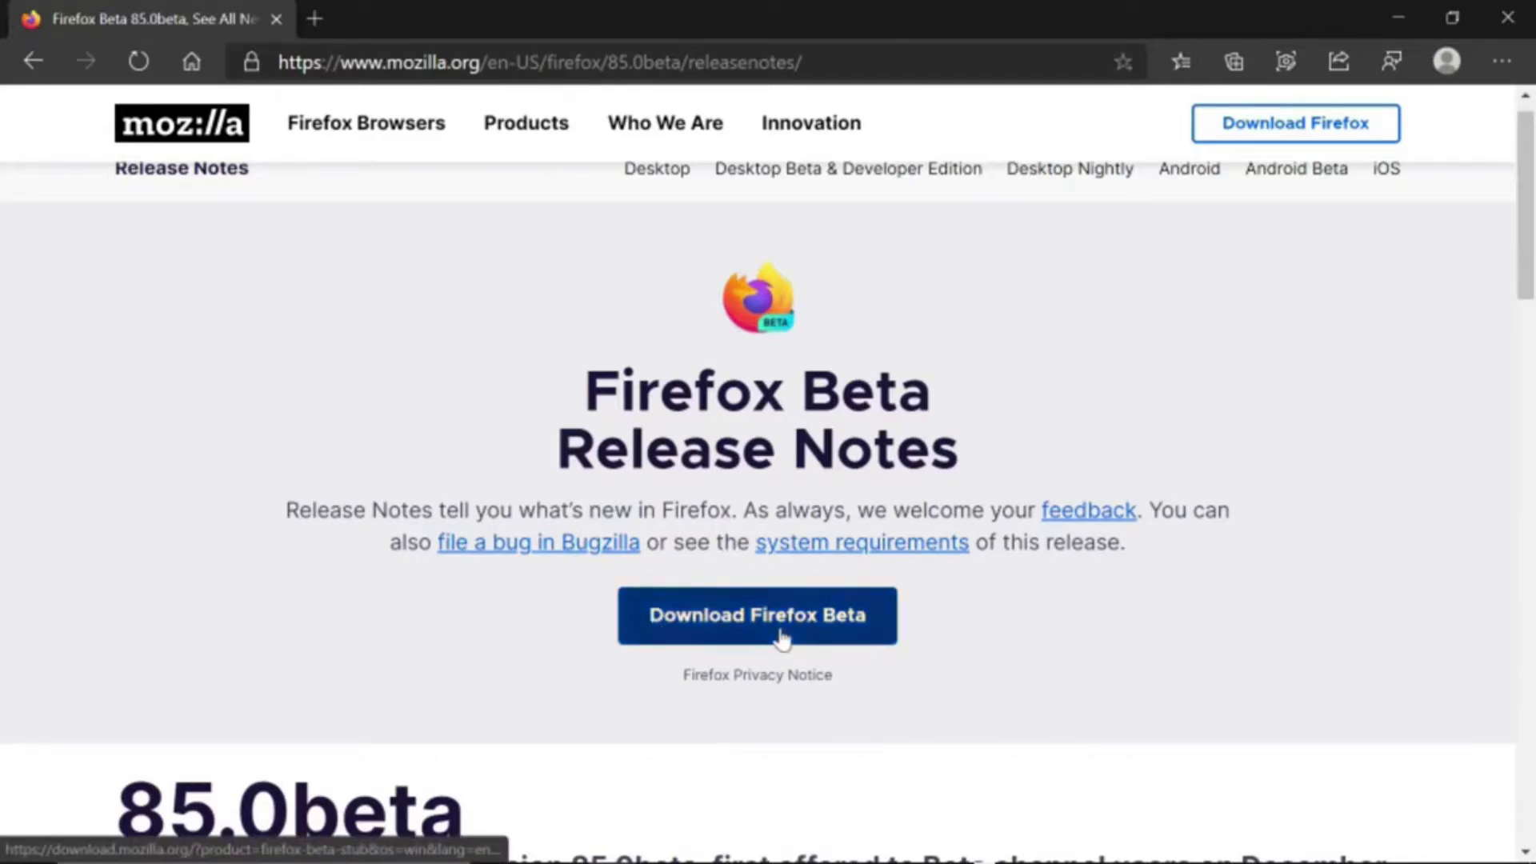
# Download Firefox Installer.exe for Firefox Beta and run it
pyautogui.click(756, 616)
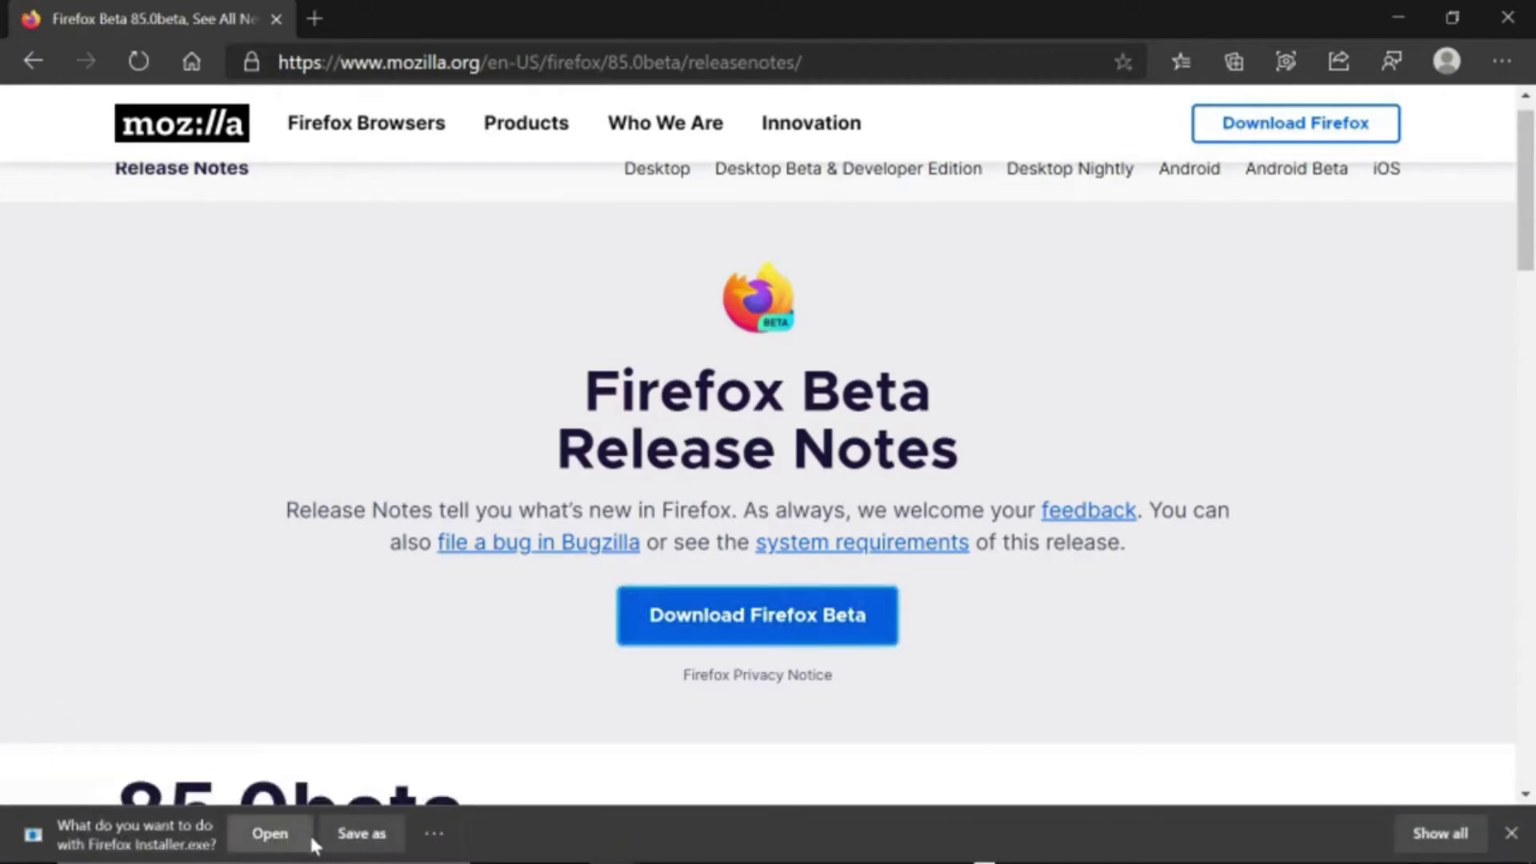
pyautogui.moveTo(840, 755)
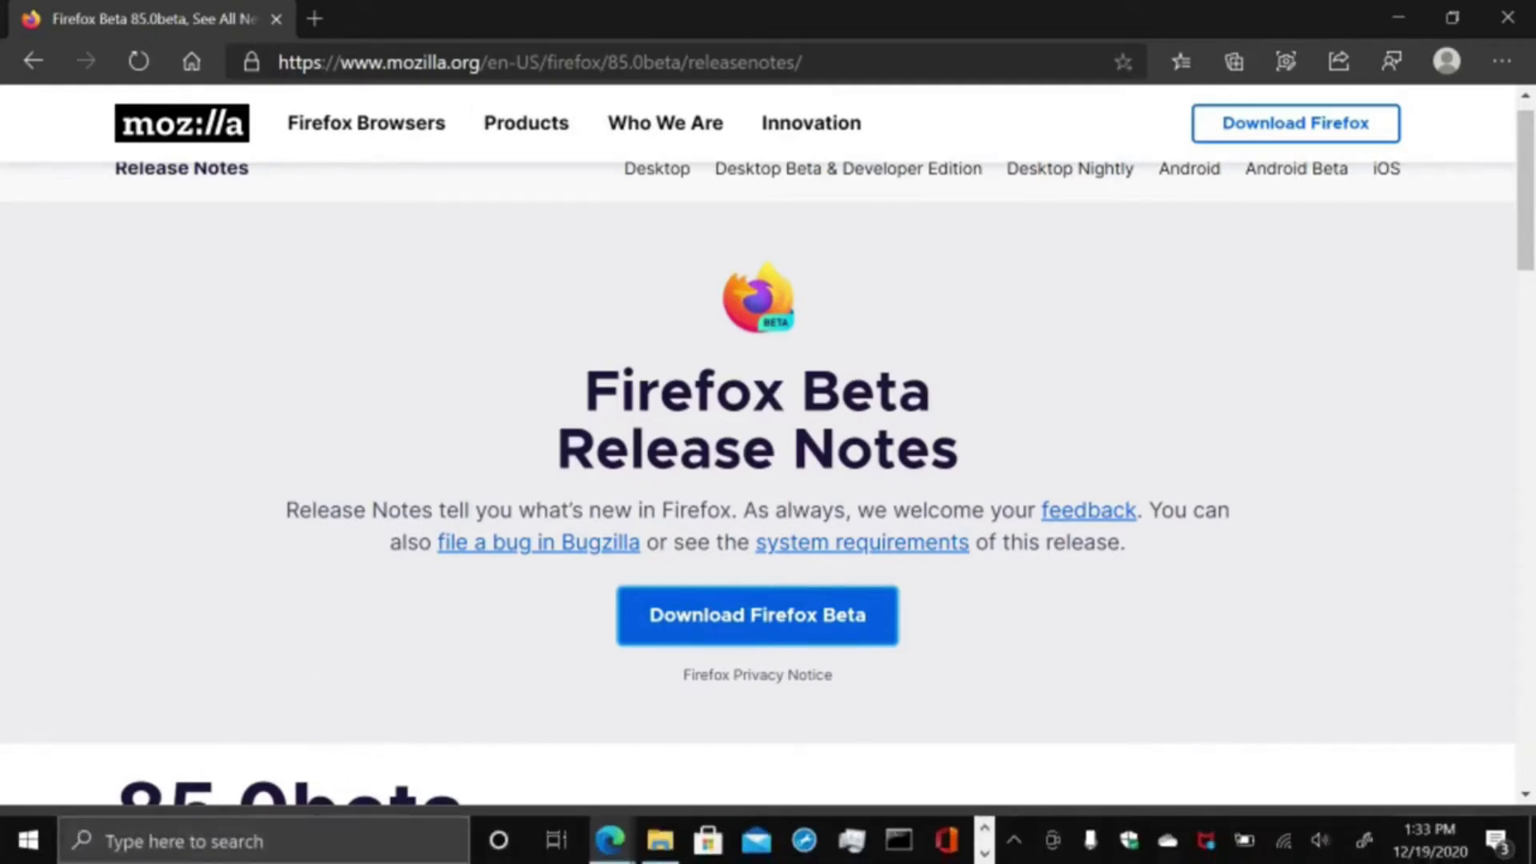
pyautogui.click(755, 615)
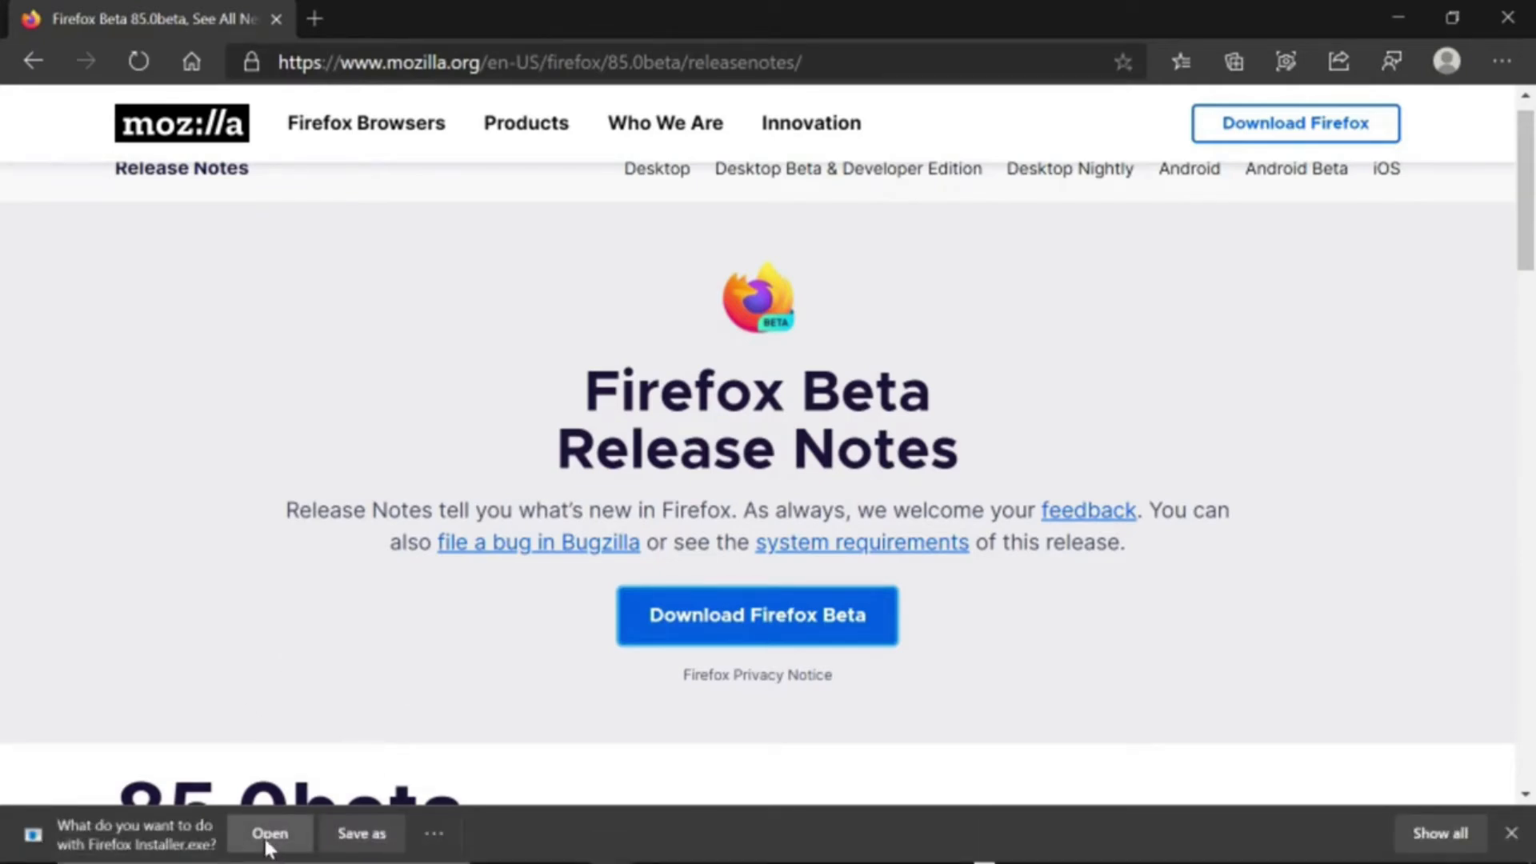
pyautogui.click(269, 834)
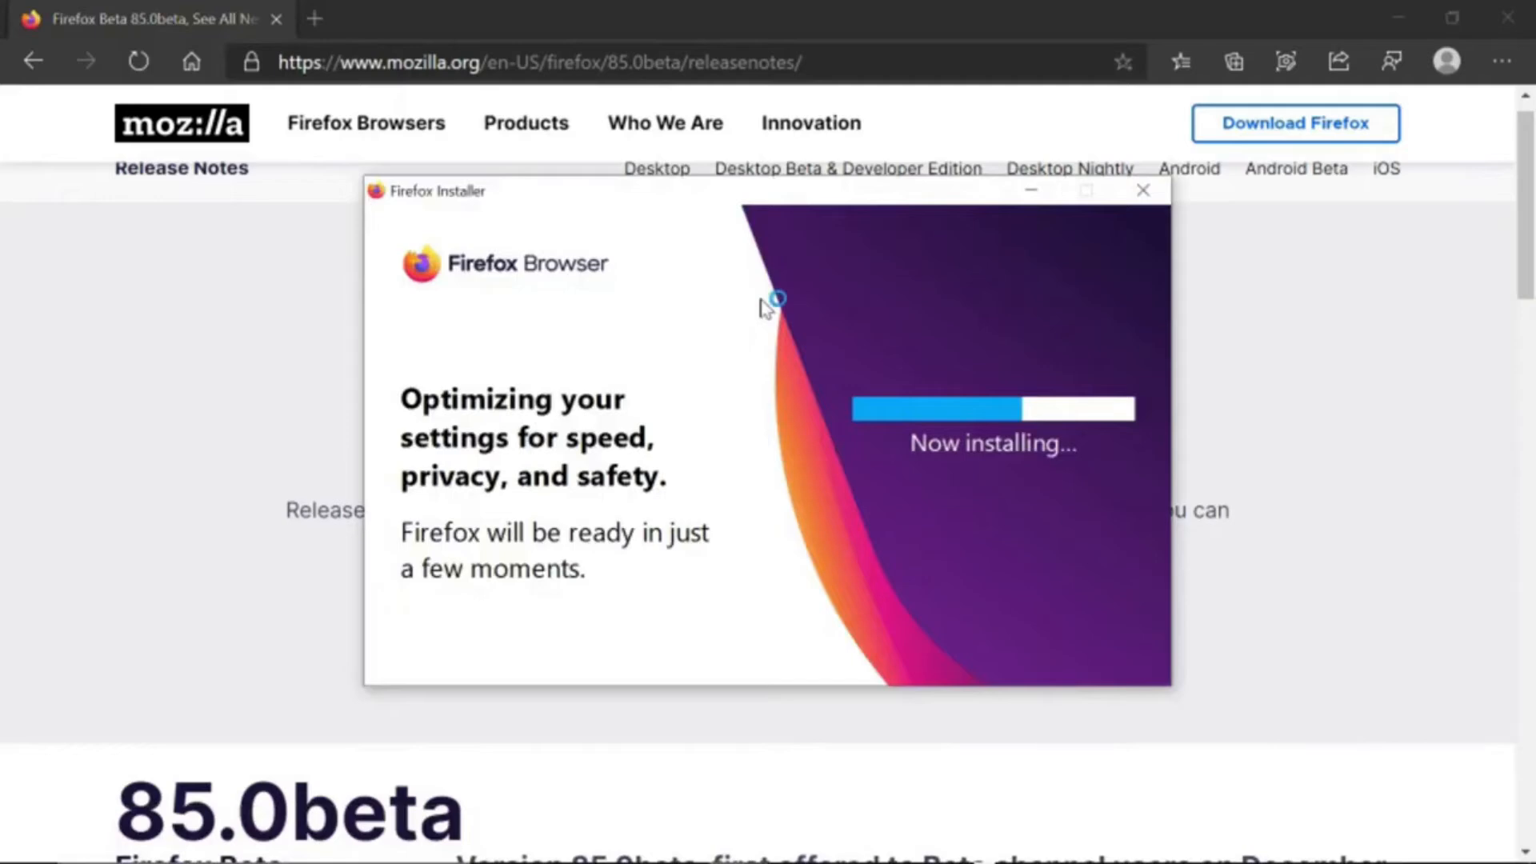